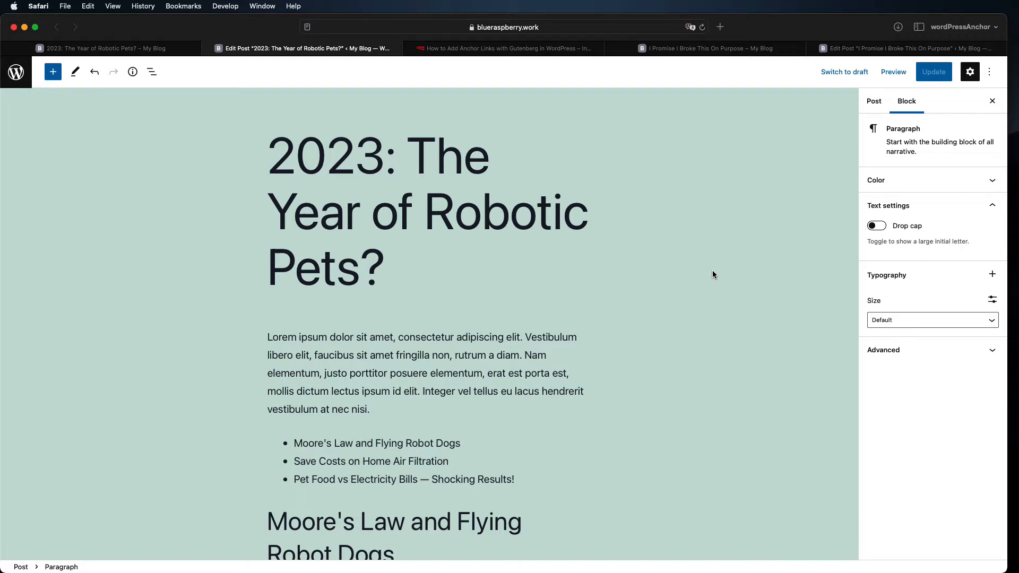
Scroll down the post to the Pet Food vs Electricity Bills heading and select it.
scroll("down", 3)
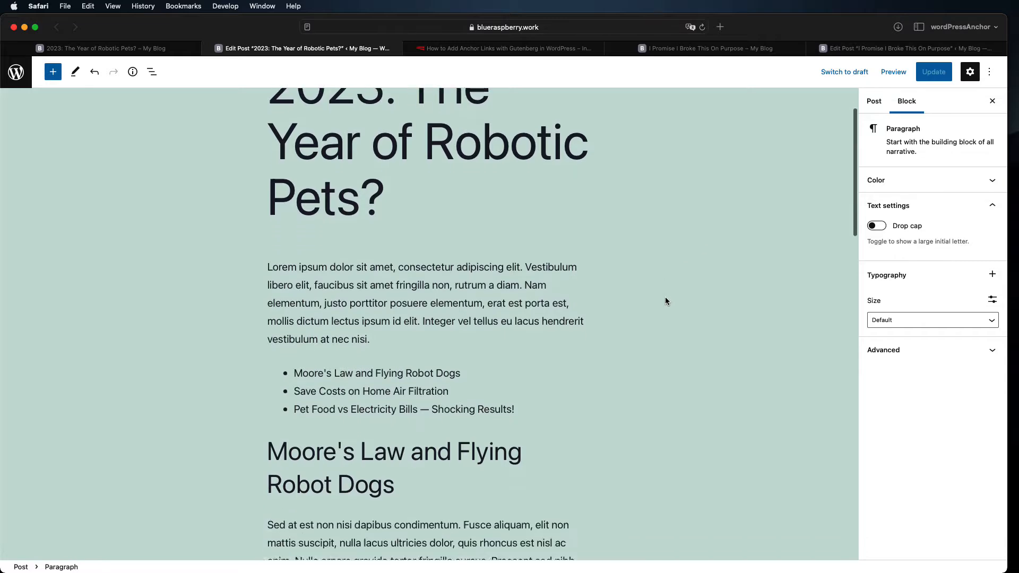
scroll("down", 3)
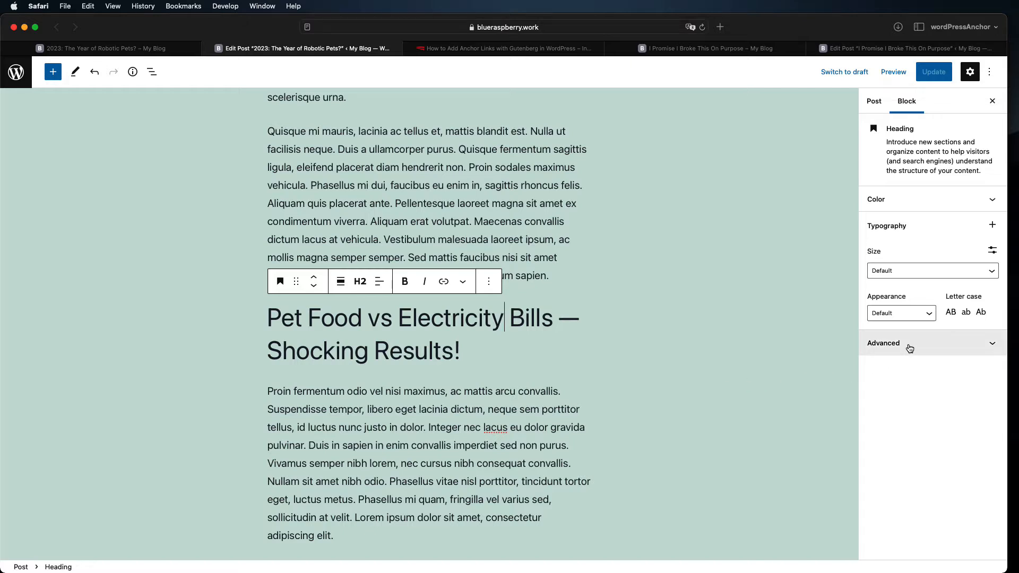
mouse_move(911, 346)
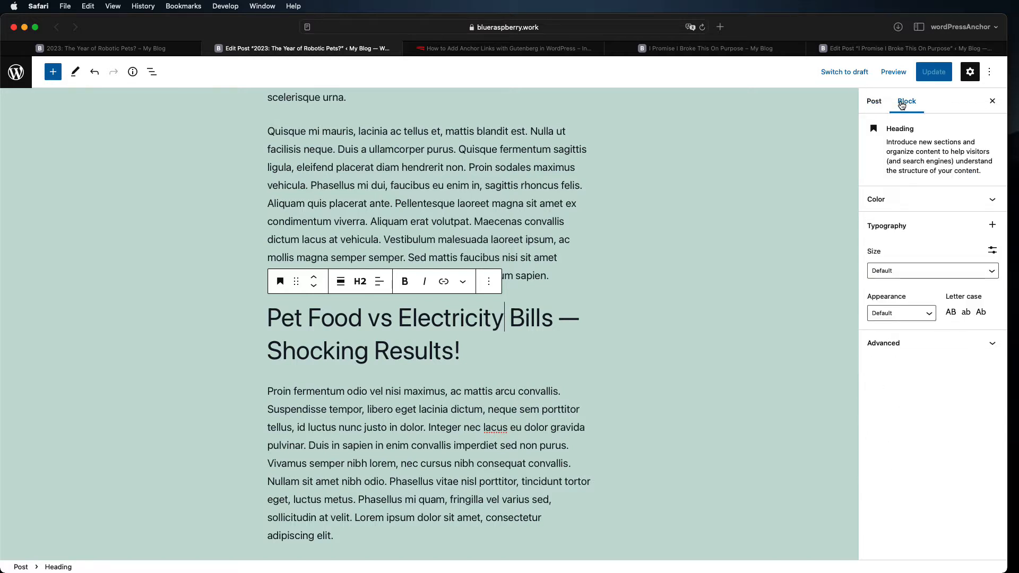
mouse_move(947, 379)
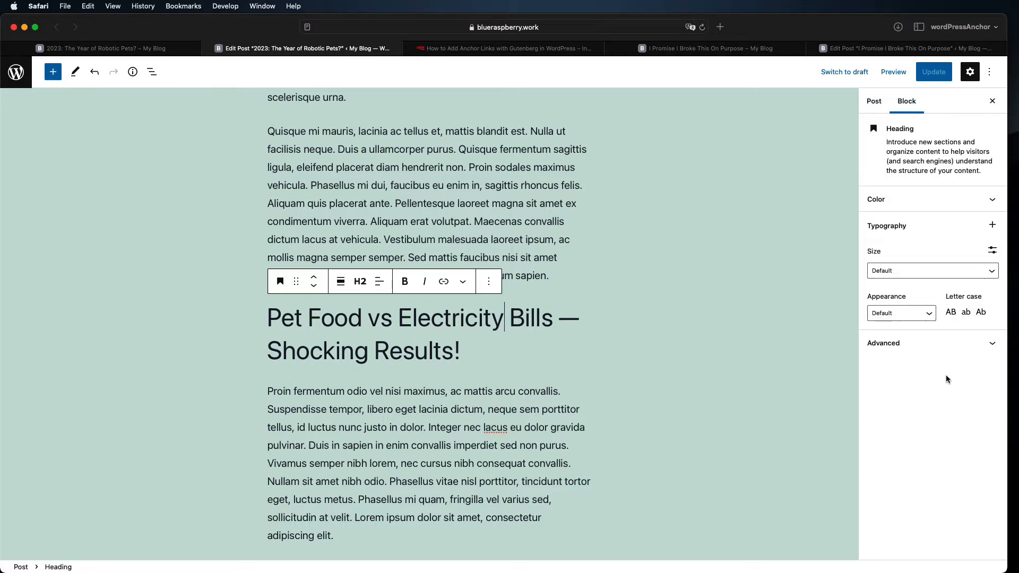
Enter electricity-shocking in the heading's Advanced HTML anchor field.
left_click(883, 343)
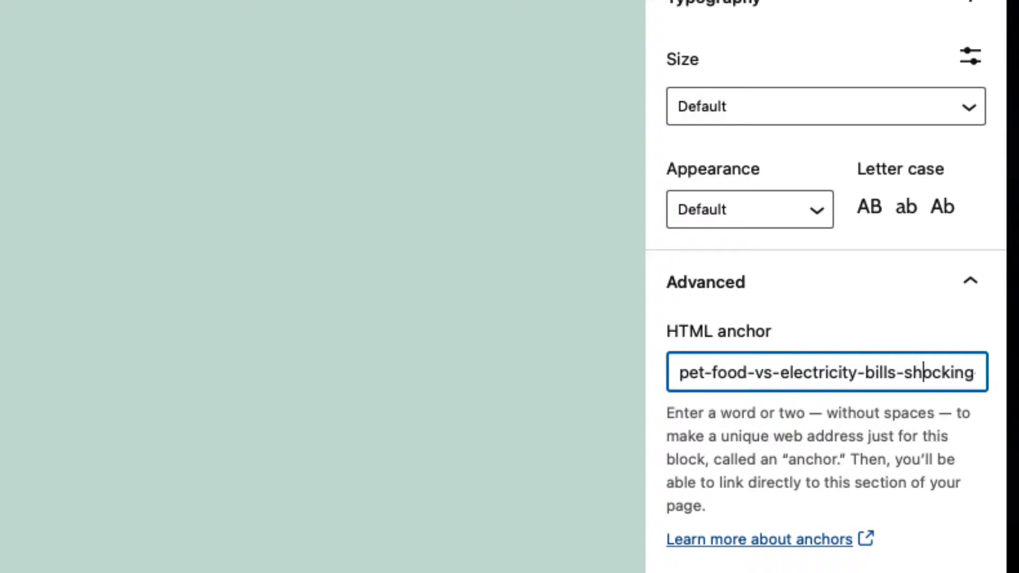
type("-results")
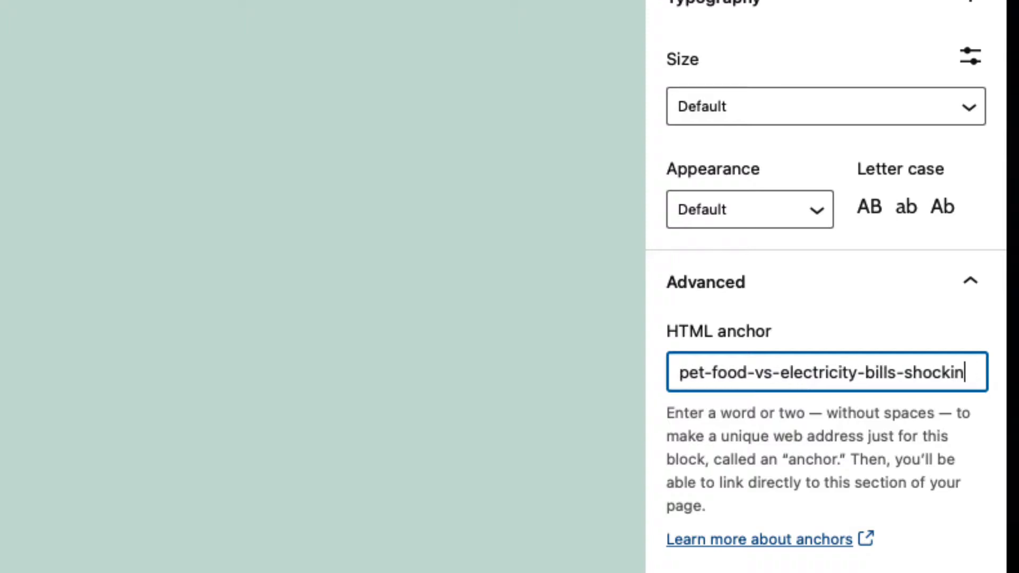
type("g")
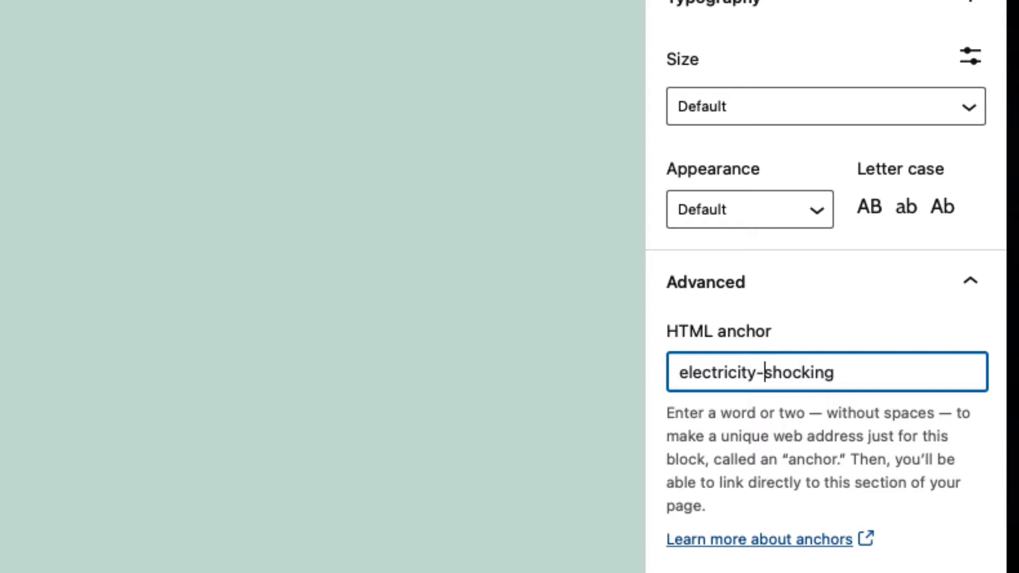
type("!@@-@!$!@$@!$")
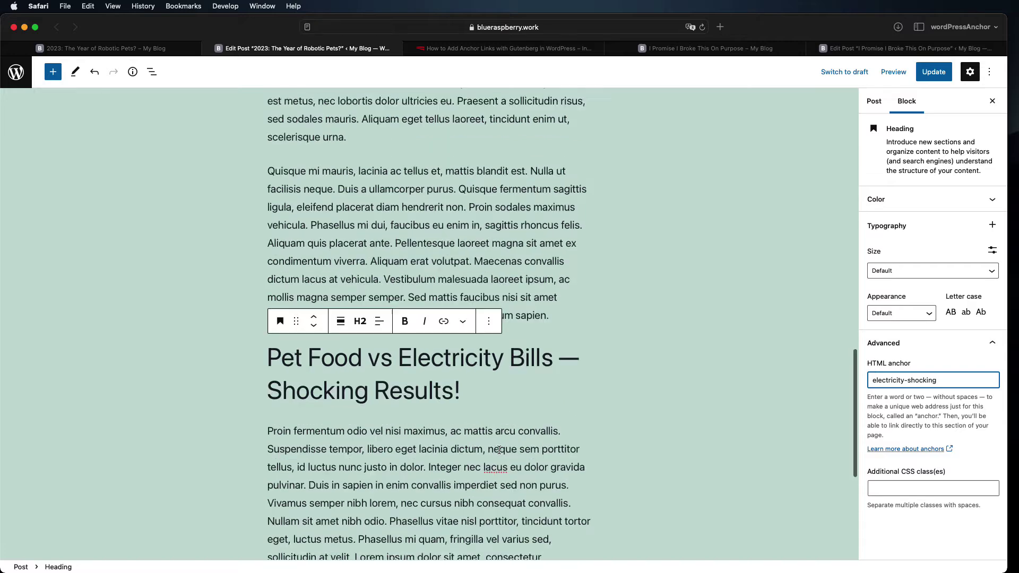
Select the full text of the Pet Food vs Electricity Bills list item.
scroll("up", 3)
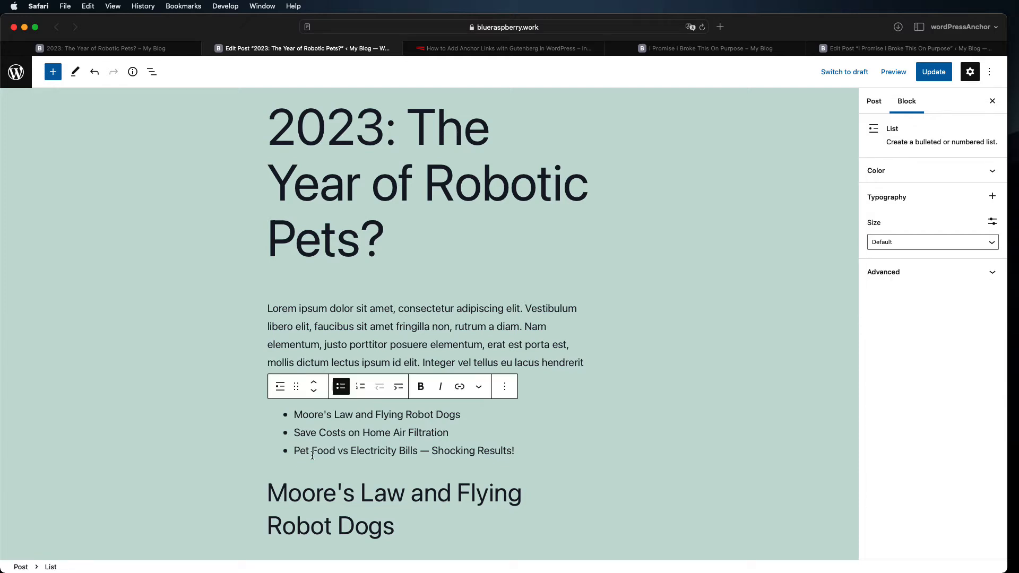
double_click(302, 450)
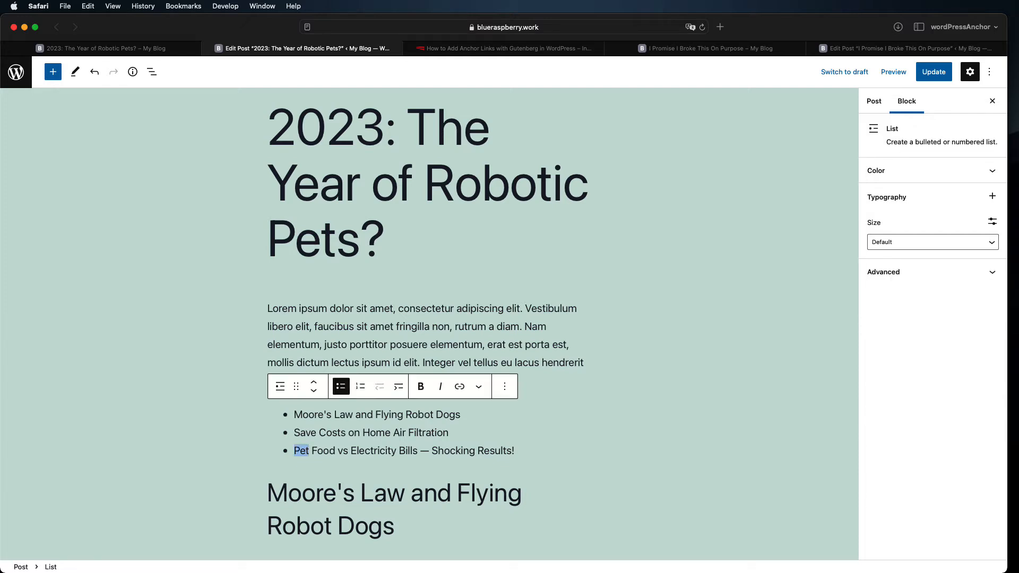
left_click_drag(300, 450, 409, 451)
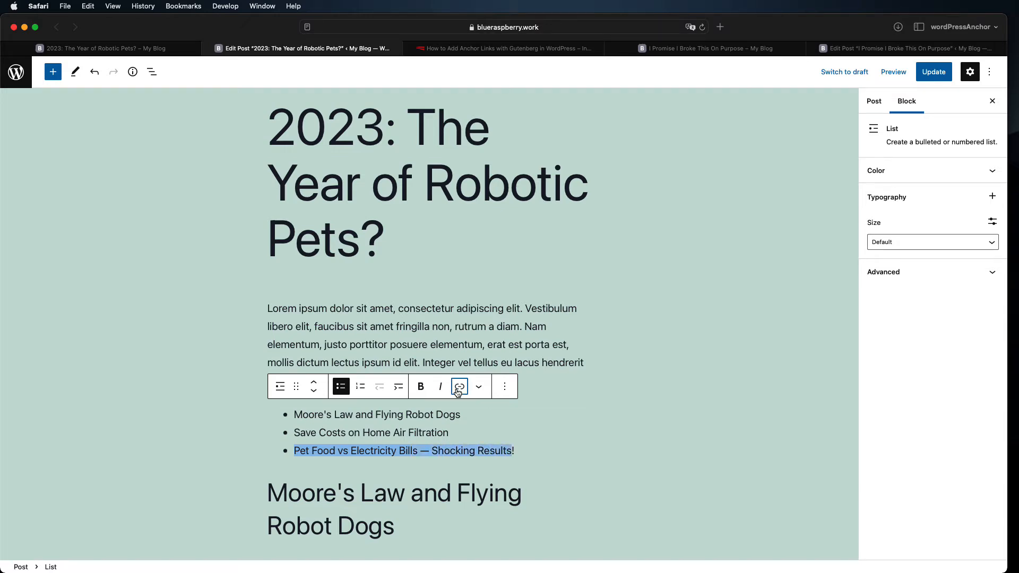
Link the selected list item to #electricity-shocking and finish editing the list.
left_click(459, 386)
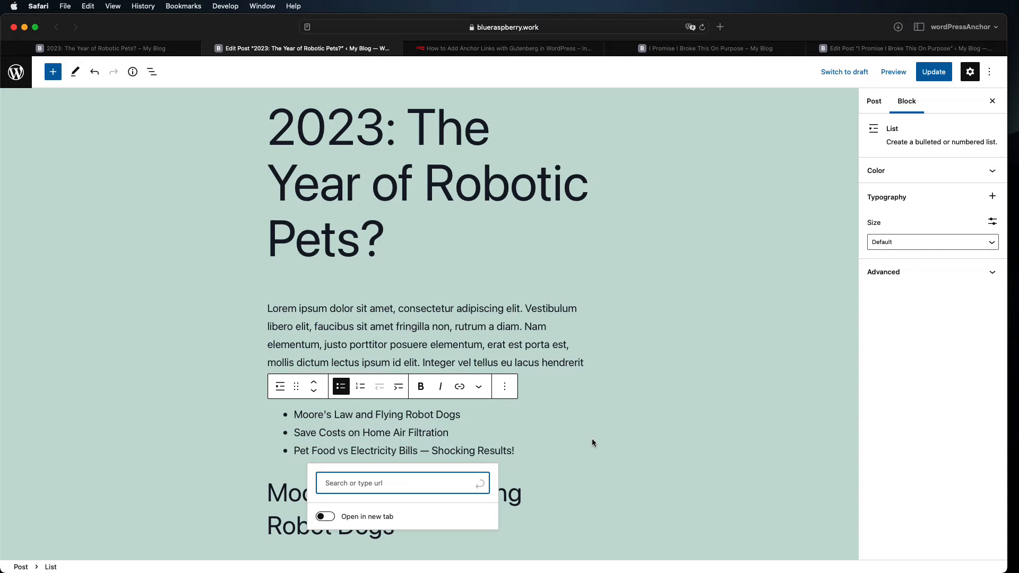
type("electricity-shocking")
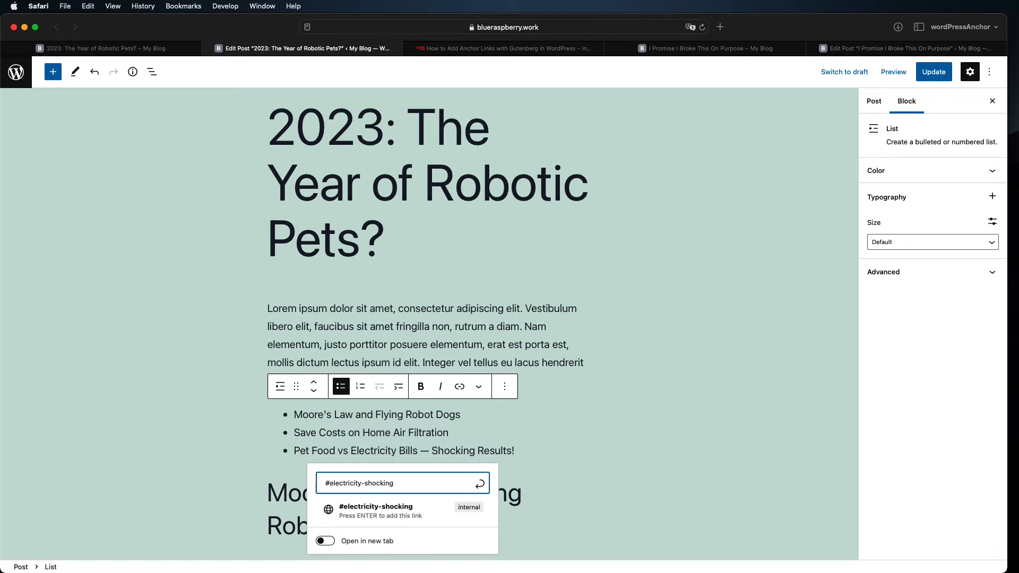
key("Enter")
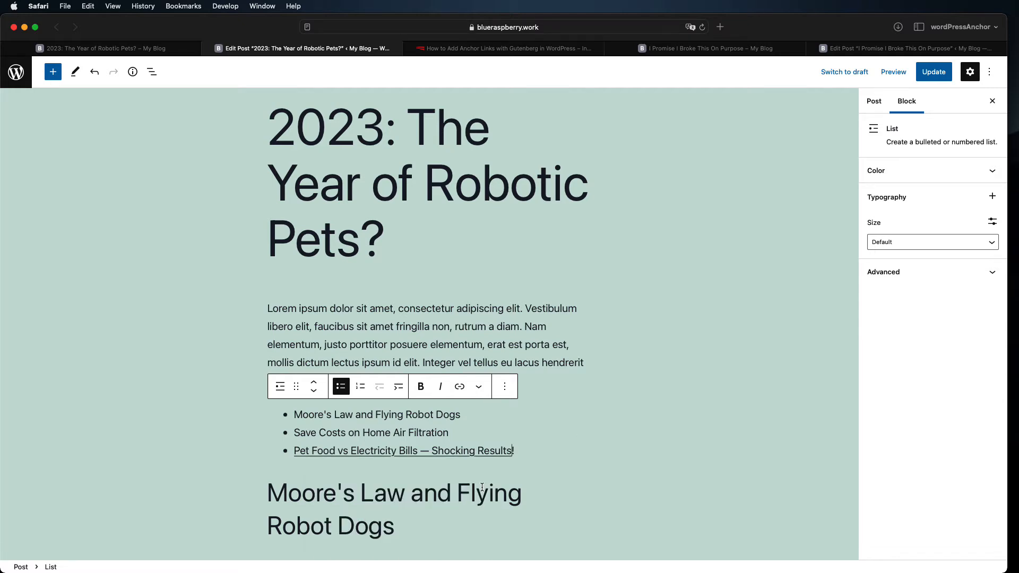
left_click(874, 101)
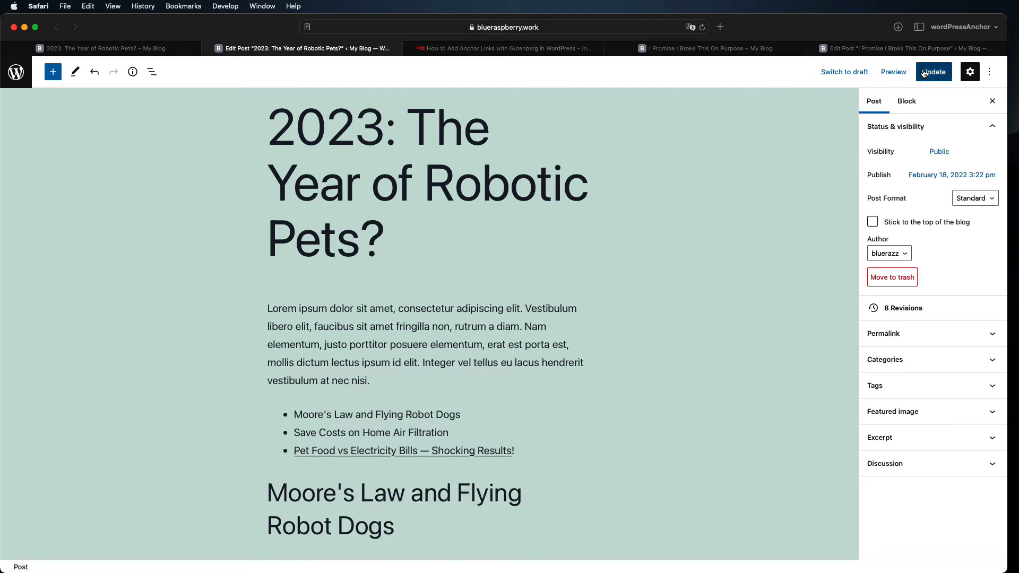
Update the post and switch to the live post's Pet Food vs Electricity Bills section.
left_click(101, 48)
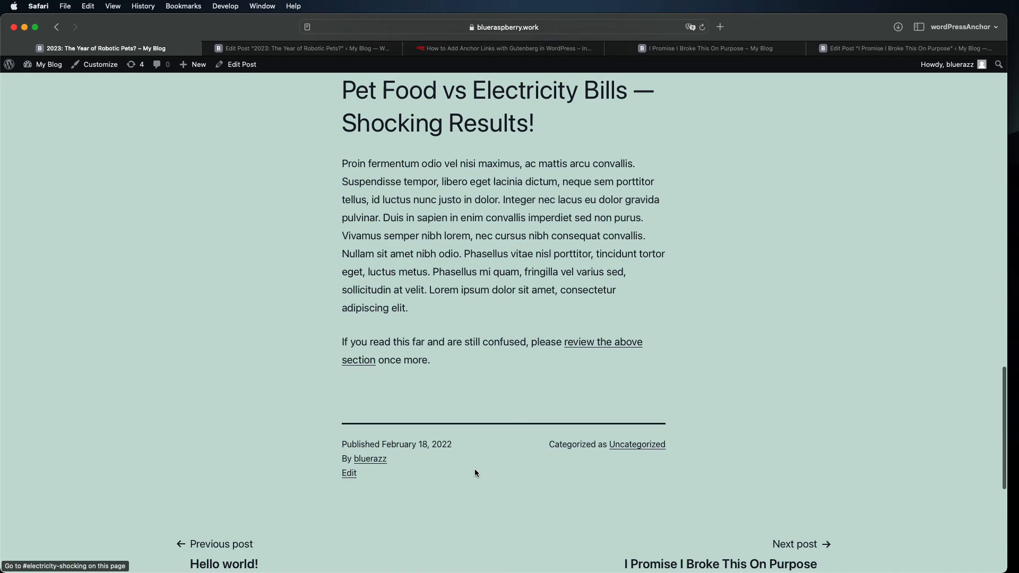
scroll("up", 3)
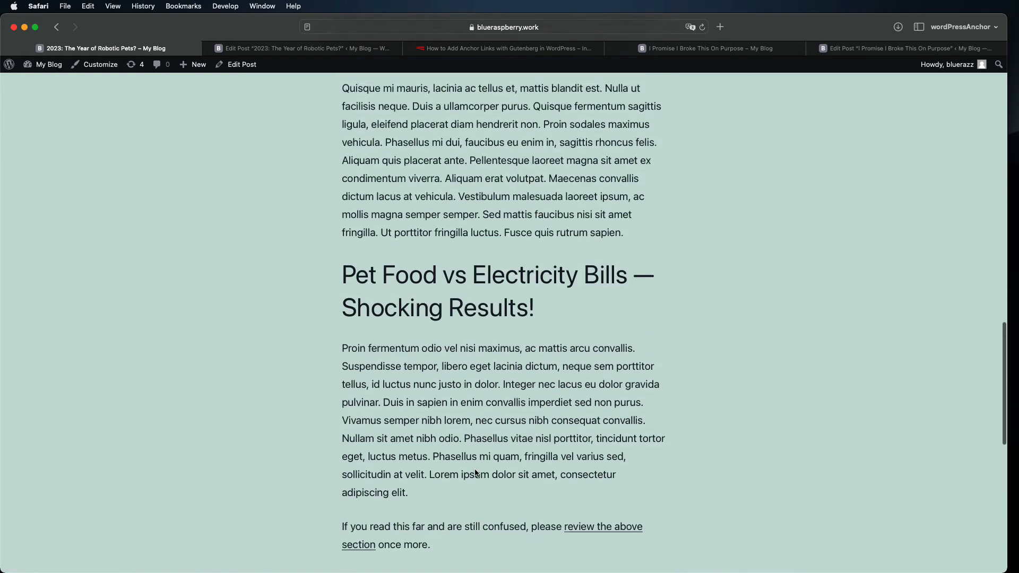
left_click(509, 49)
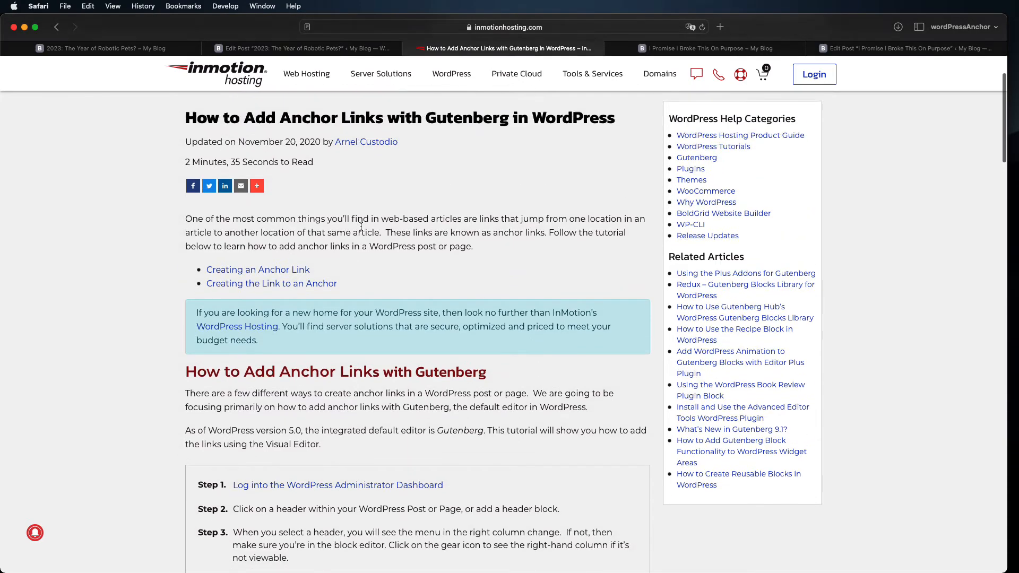
Revisit the InMotion anchor links tutorial and return to the live post's Pet Food section.
scroll("down", 3)
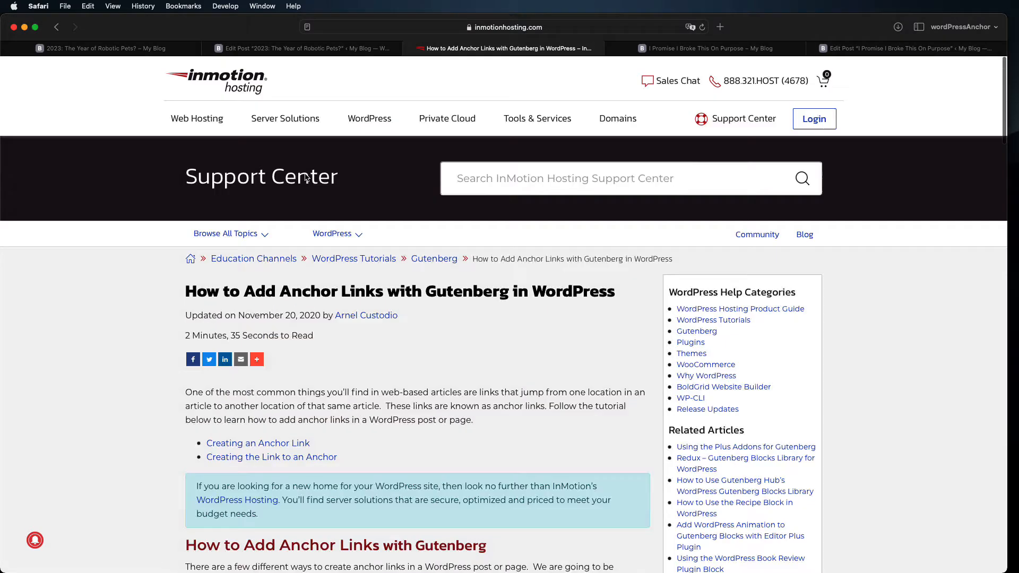
left_click(101, 49)
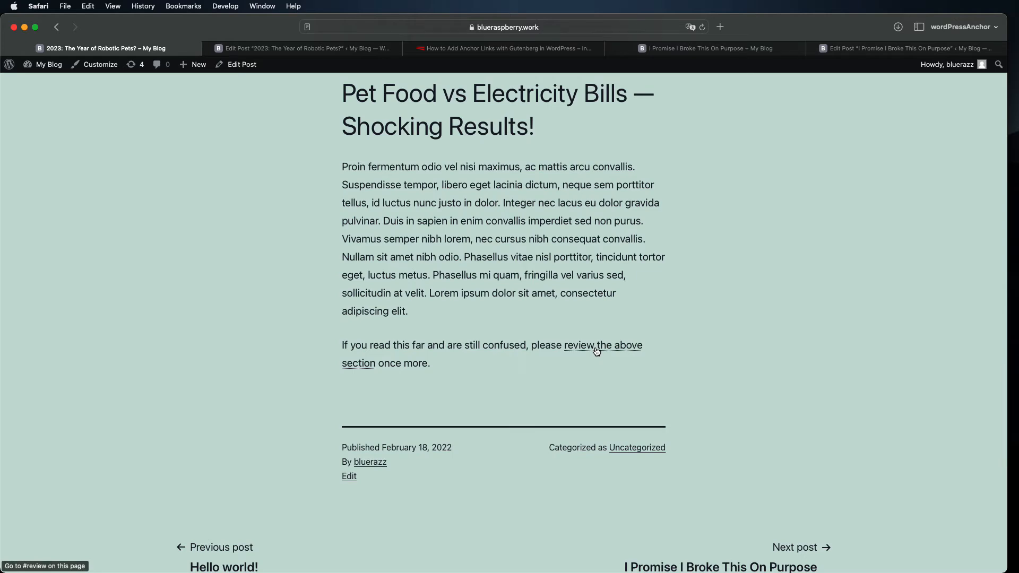
Follow the 'review the above section' link to the #review anchor paragraphs.
left_click(602, 346)
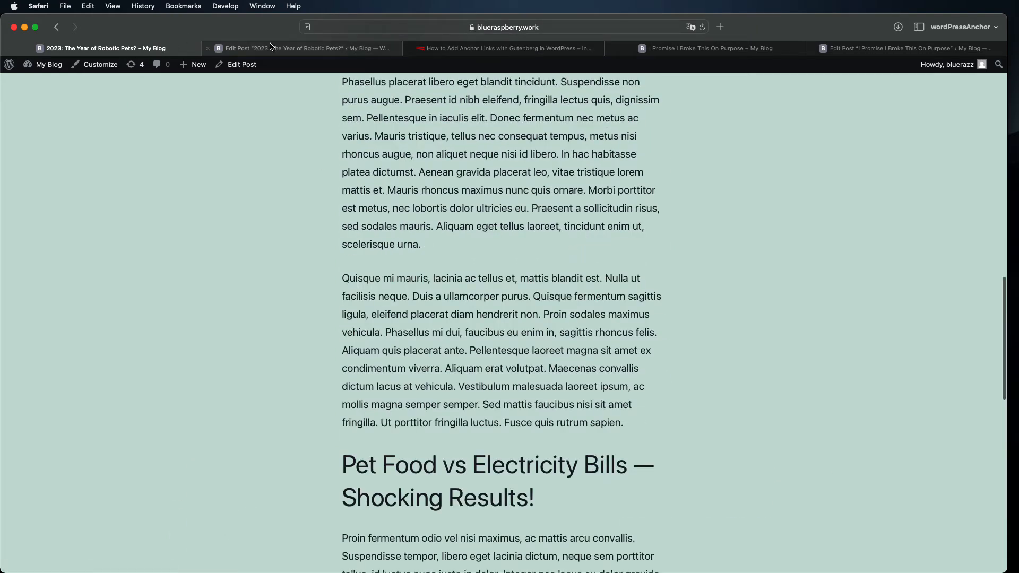
Confirm the Save Costs paragraph's 'review' anchor, then view the live I Promise post.
left_click(302, 49)
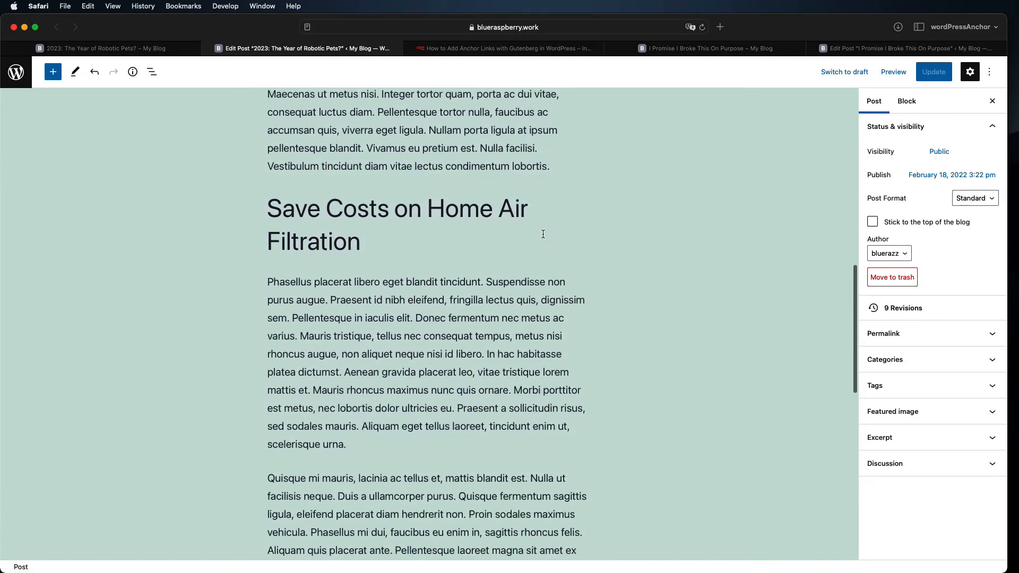
left_click(421, 195)
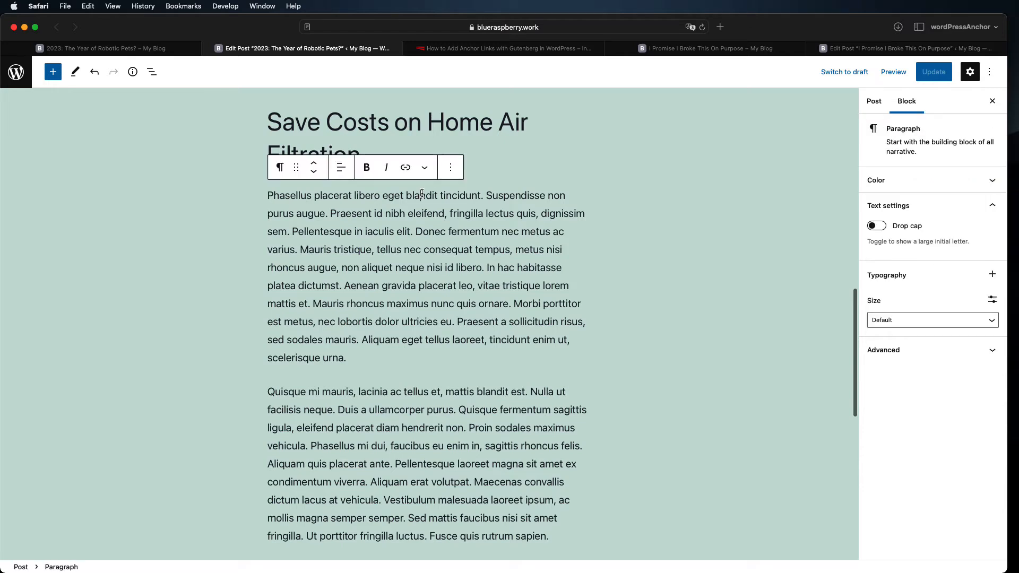
left_click(883, 350)
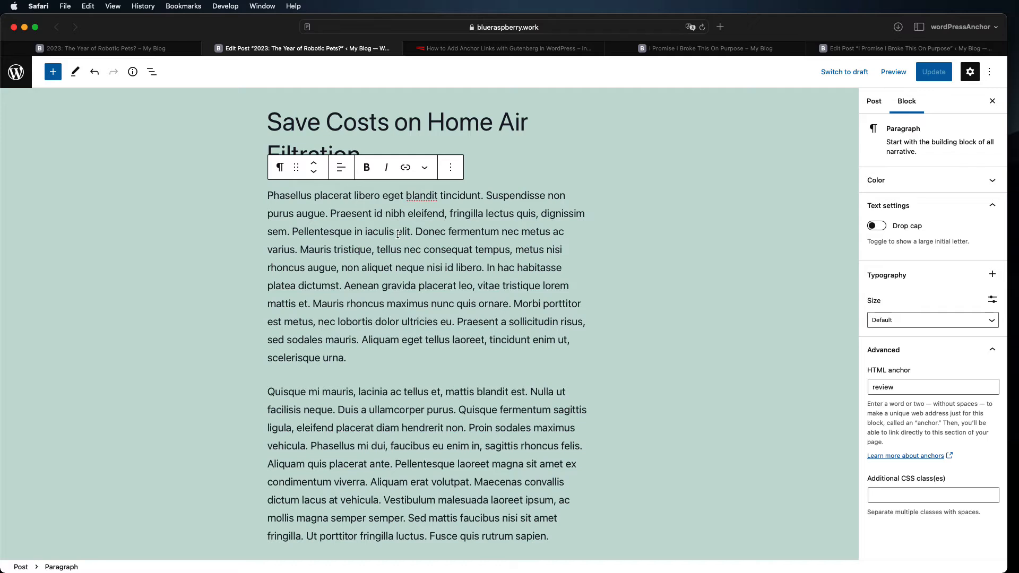
mouse_move(743, 94)
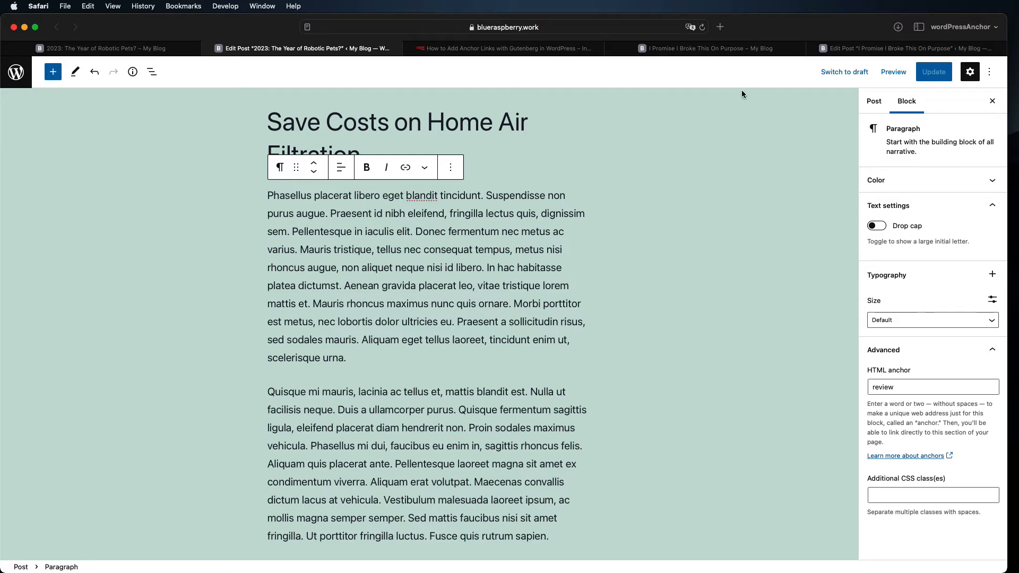
left_click(707, 49)
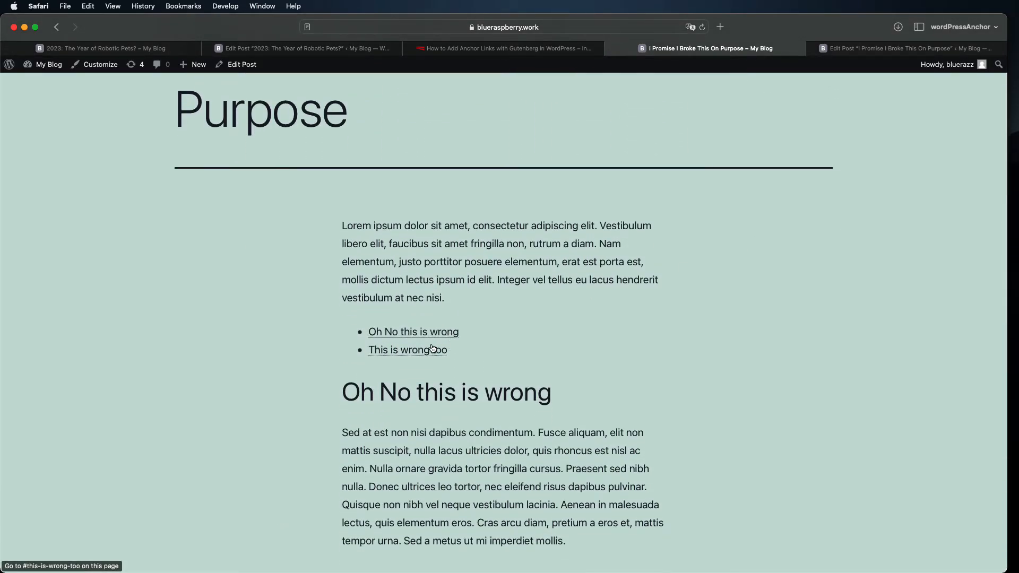
Scroll the live I Promise post to its two list links and 'Oh No this is wrong' heading.
scroll("down", 3)
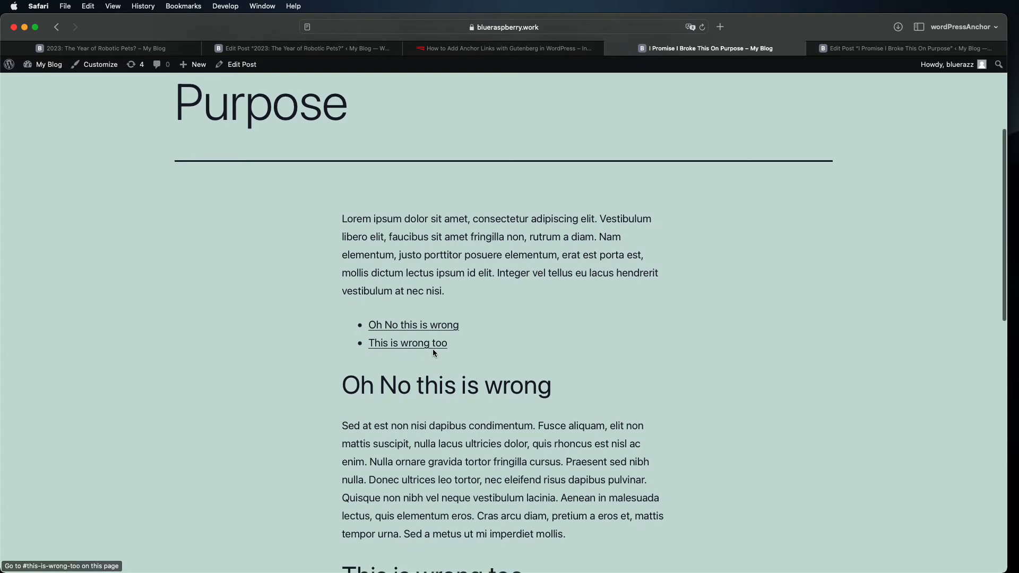
mouse_move(395, 305)
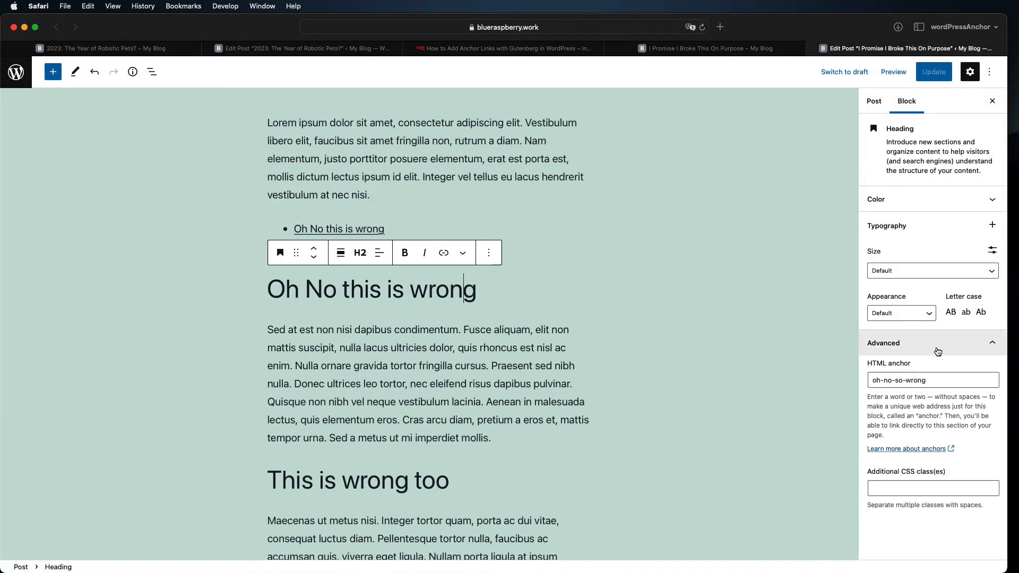
Check the This is wrong too heading's anchor, finding this-is-wrong-Too.
left_click(884, 343)
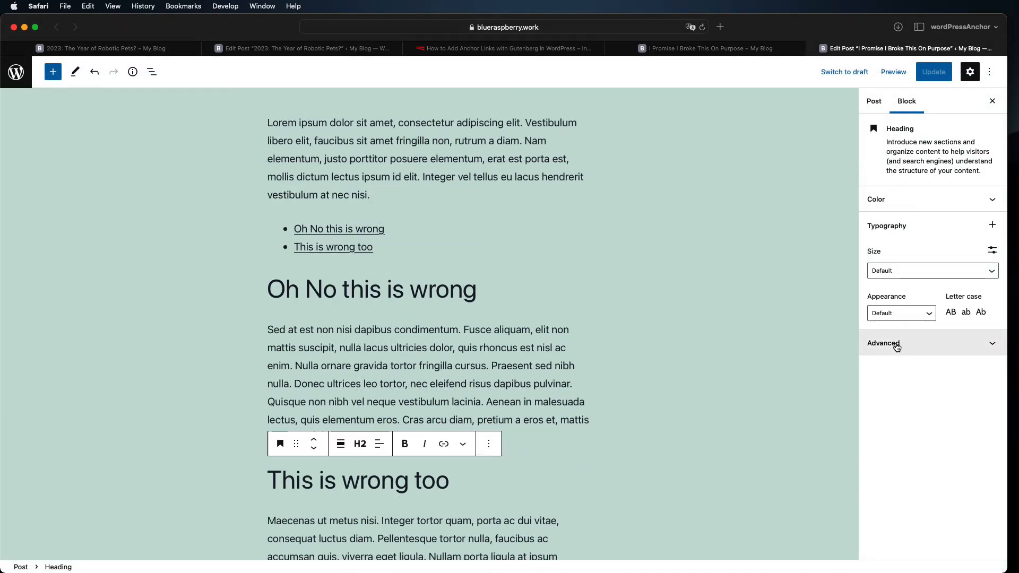
left_click(897, 344)
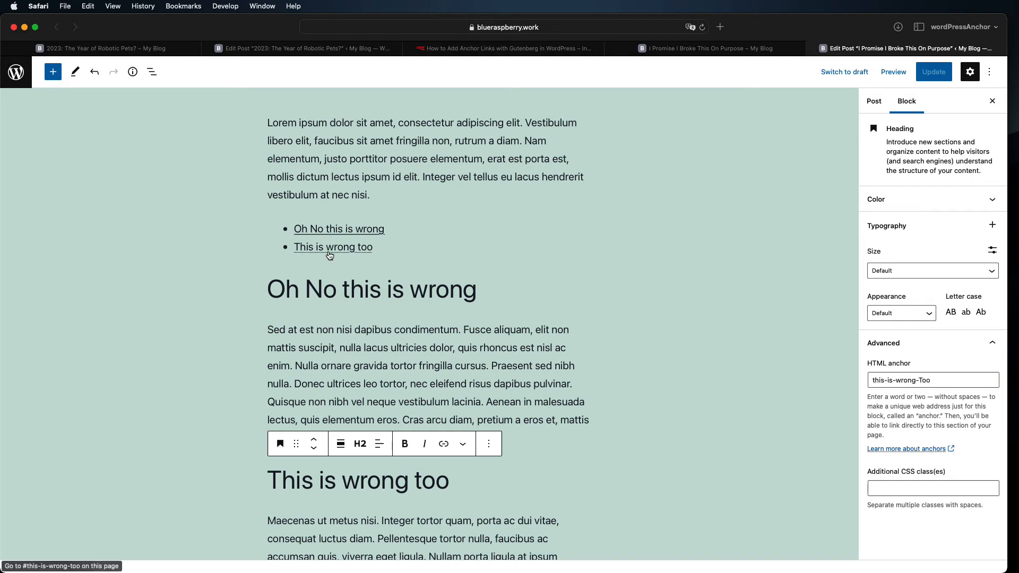
left_click(333, 246)
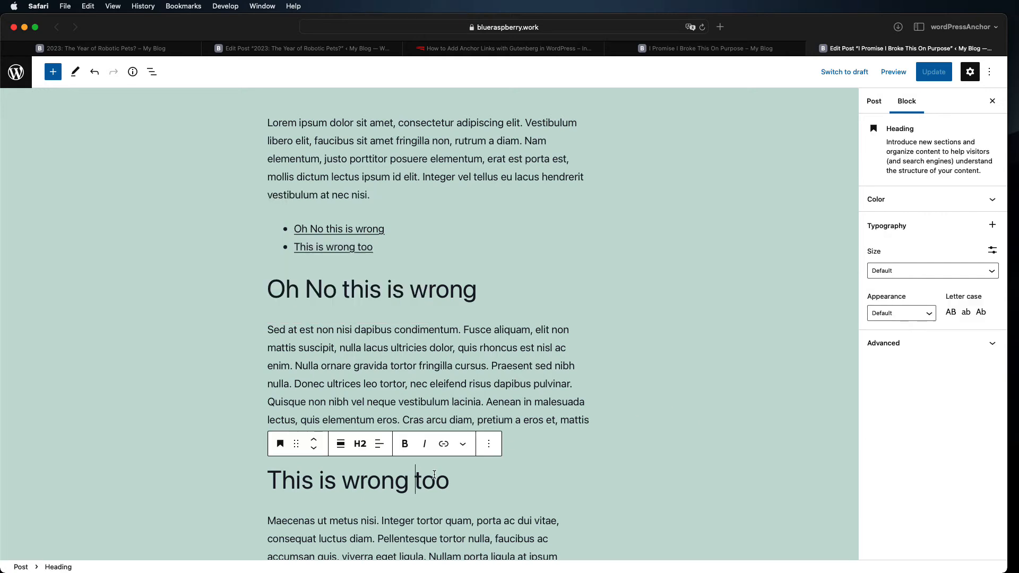
mouse_move(947, 339)
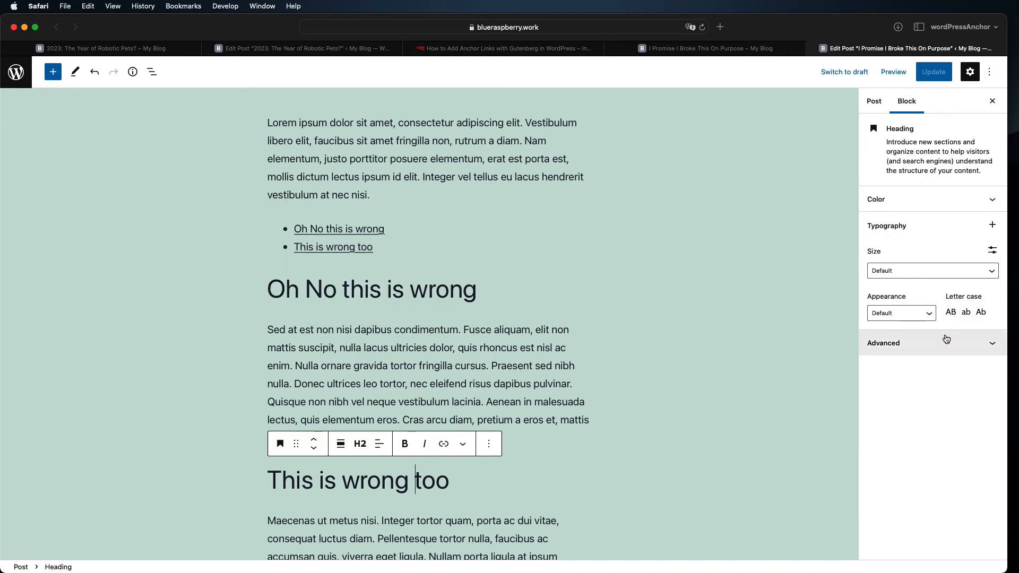
Retype the heading's anchor as 'can-i-add-spaces-i-cann…-Gutenberg'.
left_click(883, 343)
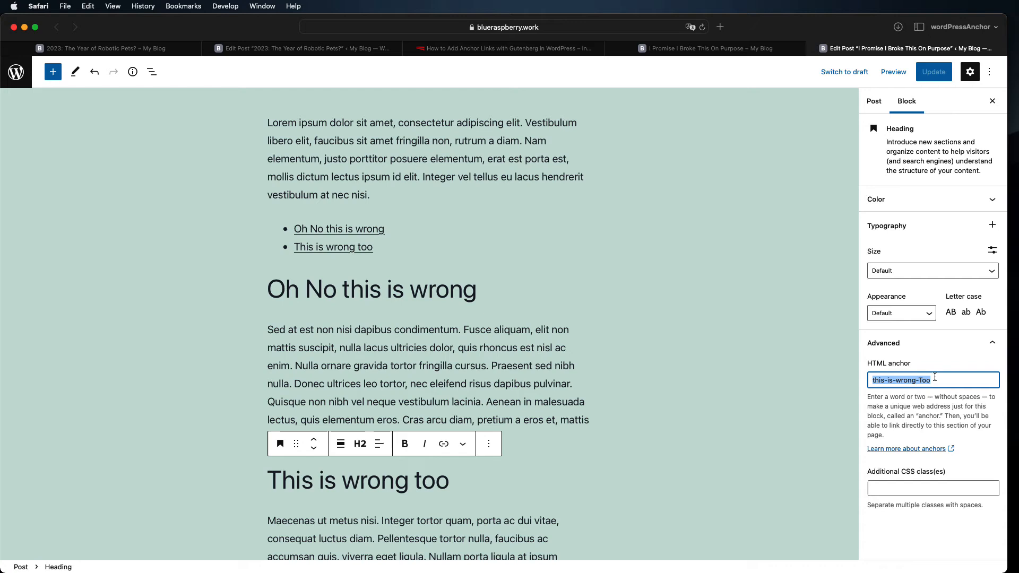
type("can-i-")
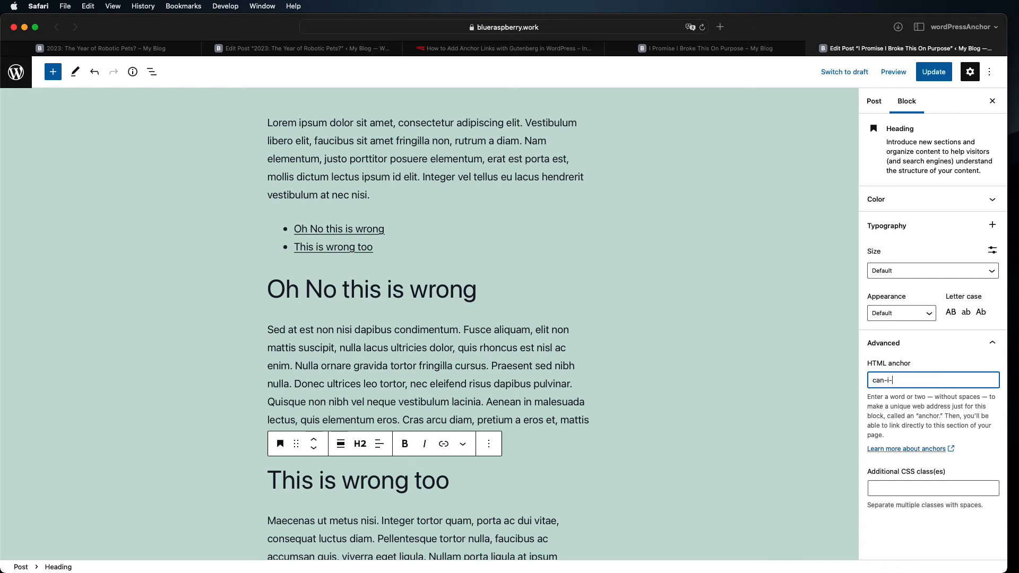
type("add-spac")
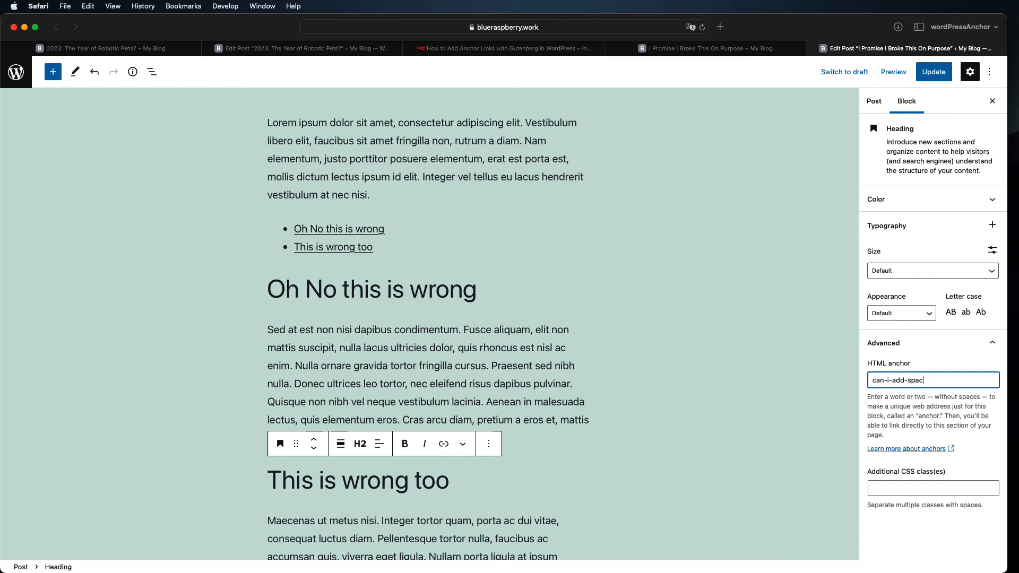
type("es-i-cannot-thank-you")
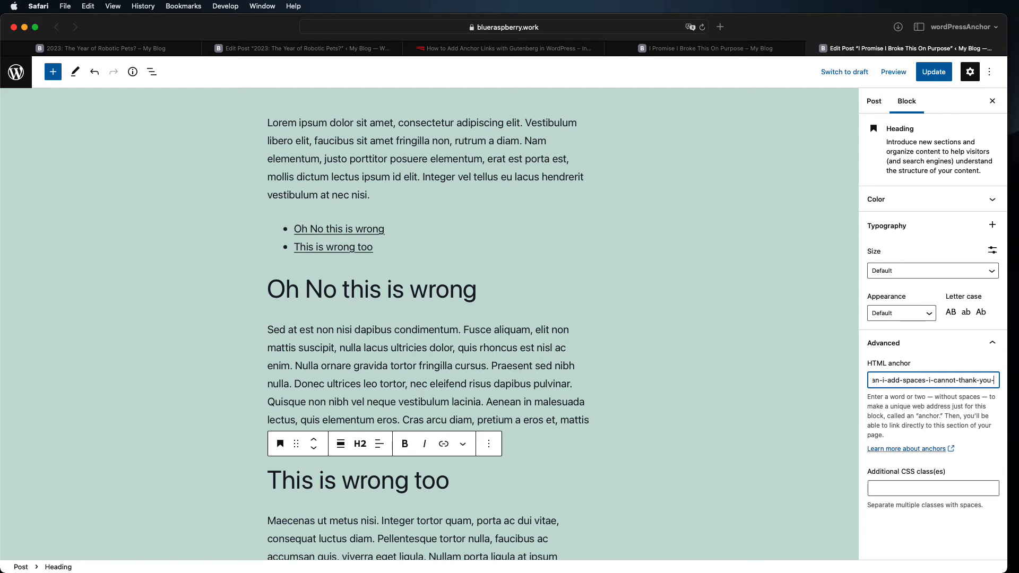
type("-Gutenberg")
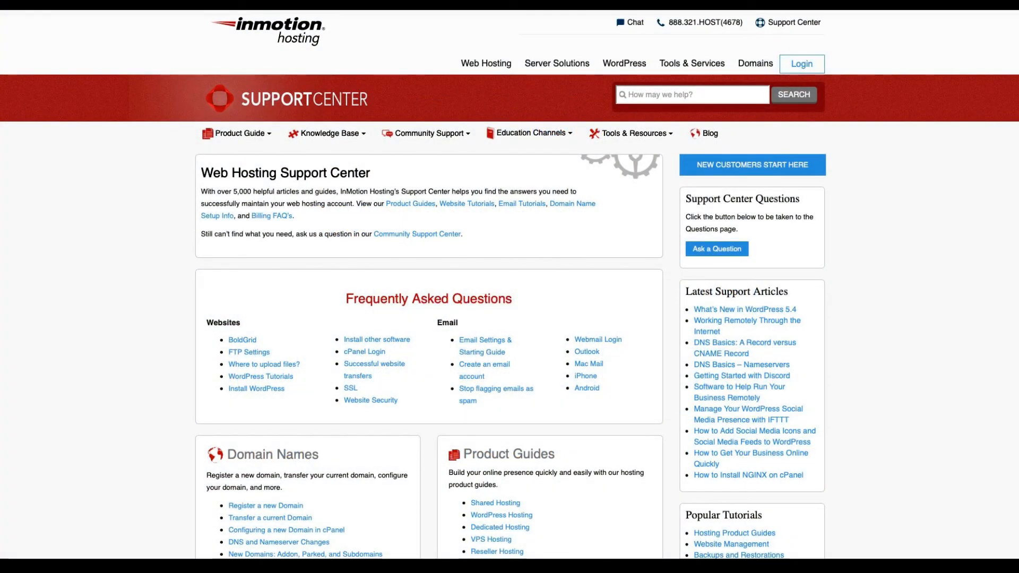
Log in via AMP Login to reach the Account Management Panel account page.
left_click(801, 64)
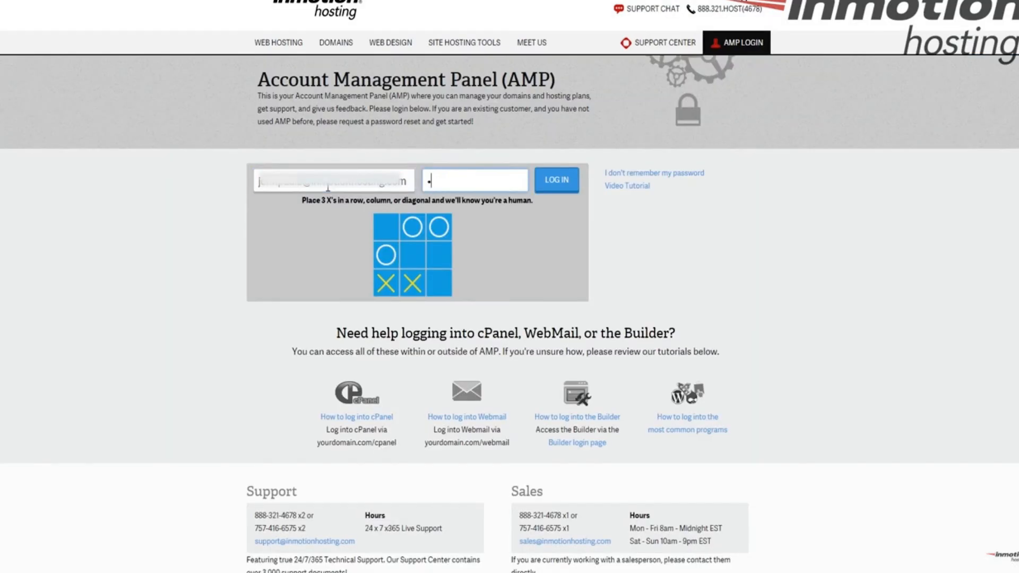
left_click(556, 180)
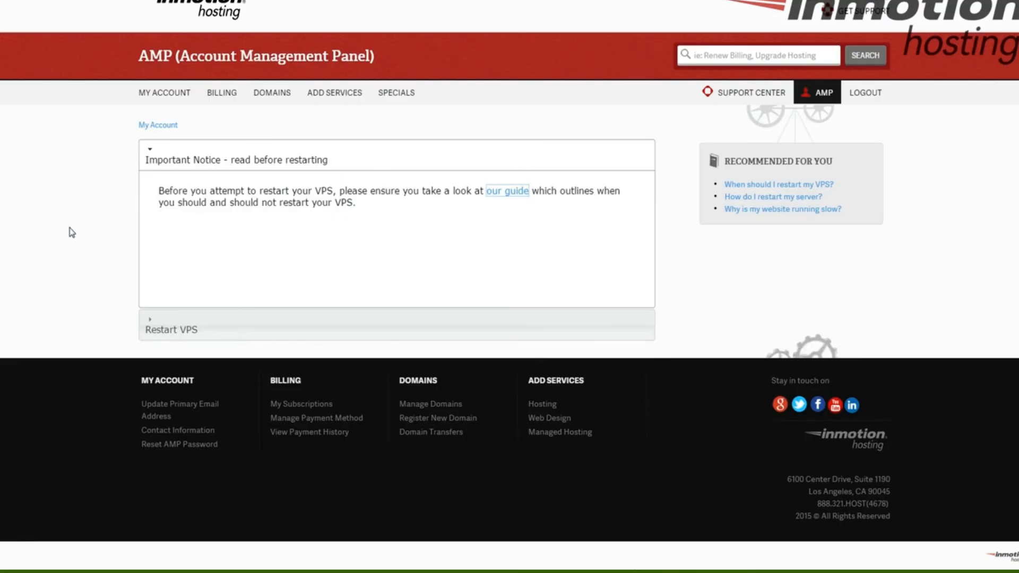